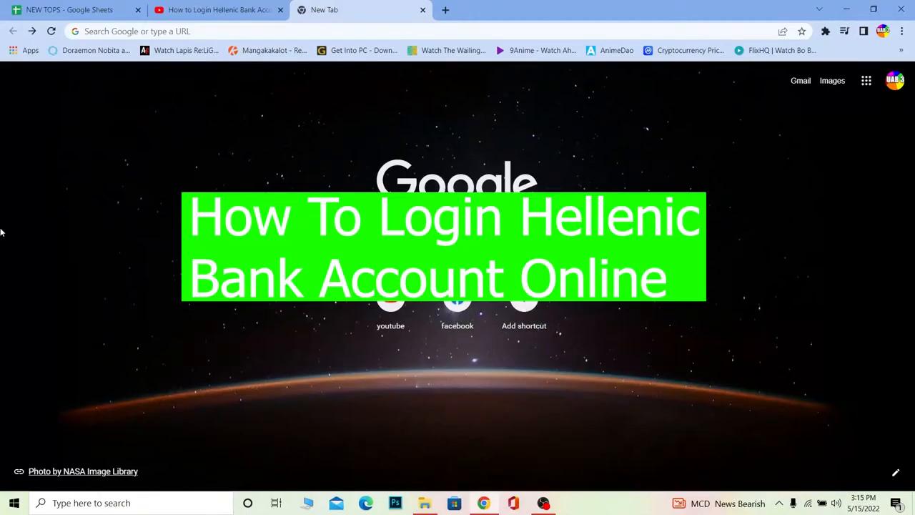
mouse_move(10, 228)
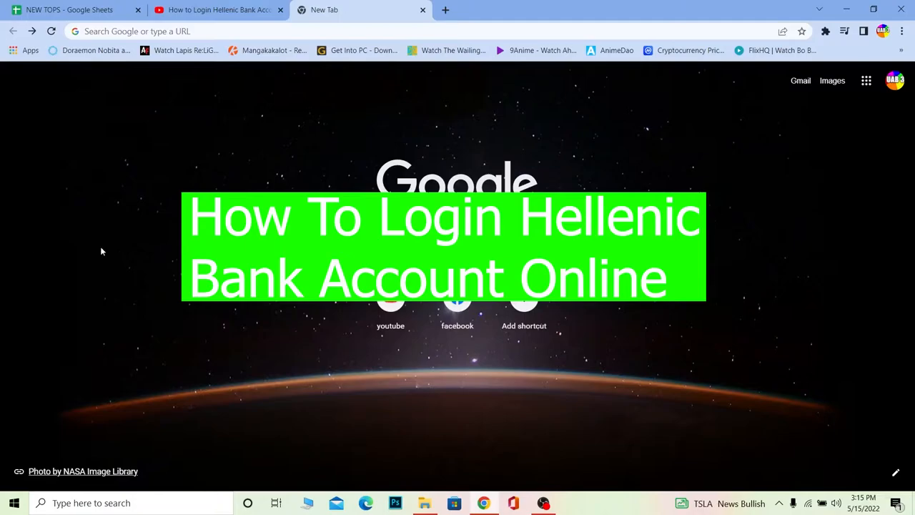
mouse_move(106, 265)
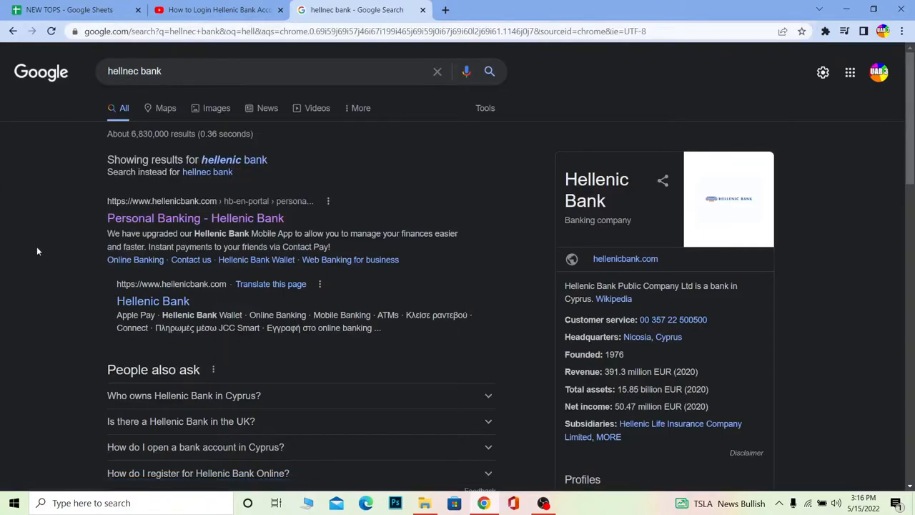
Open the 'Personal Banking - Hellenic Bank' result from the search page.
left_click(196, 218)
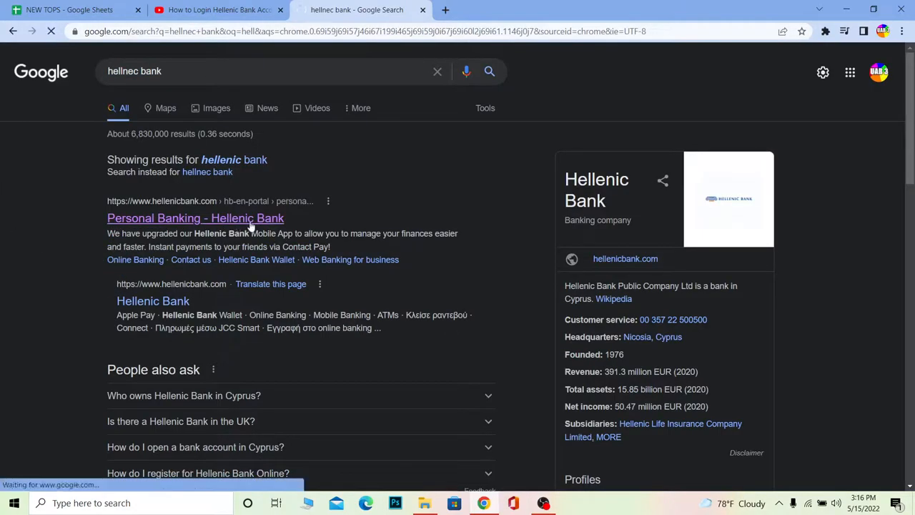
left_click(195, 218)
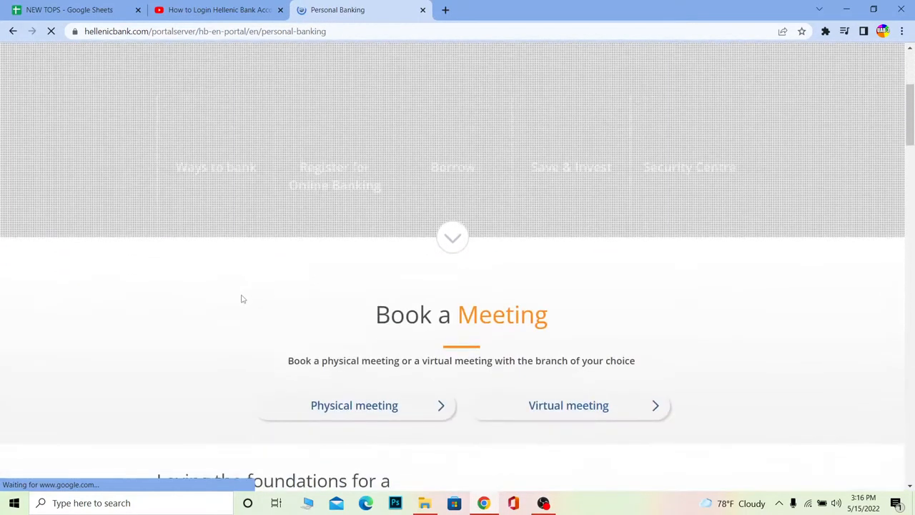
scroll("down", 3)
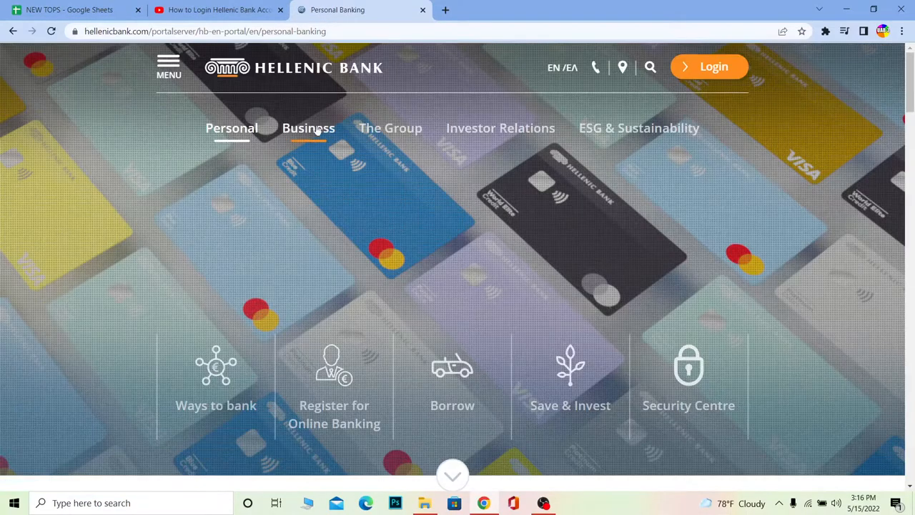
scroll("down", 3)
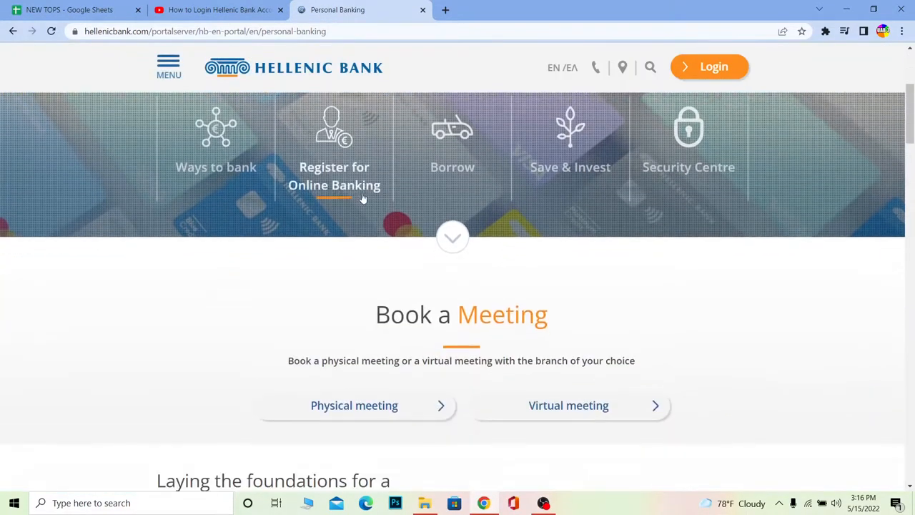
scroll("down", 3)
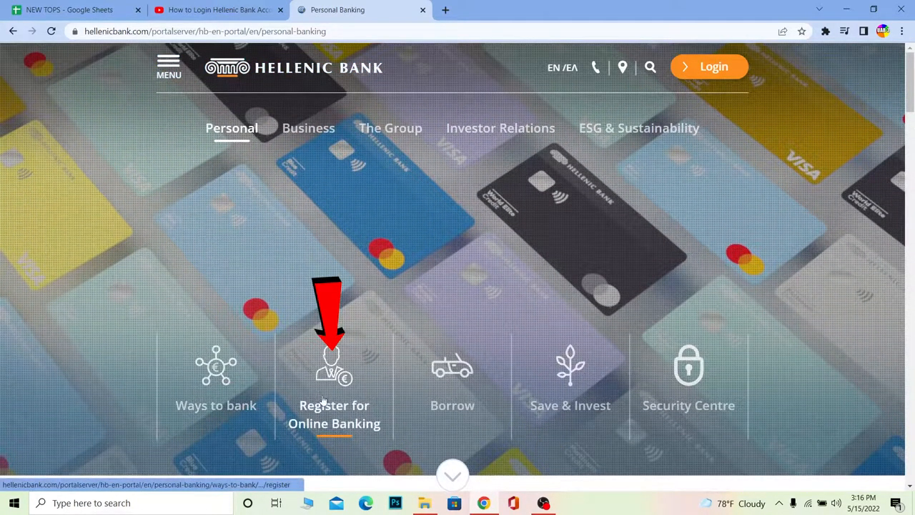
mouse_move(452, 368)
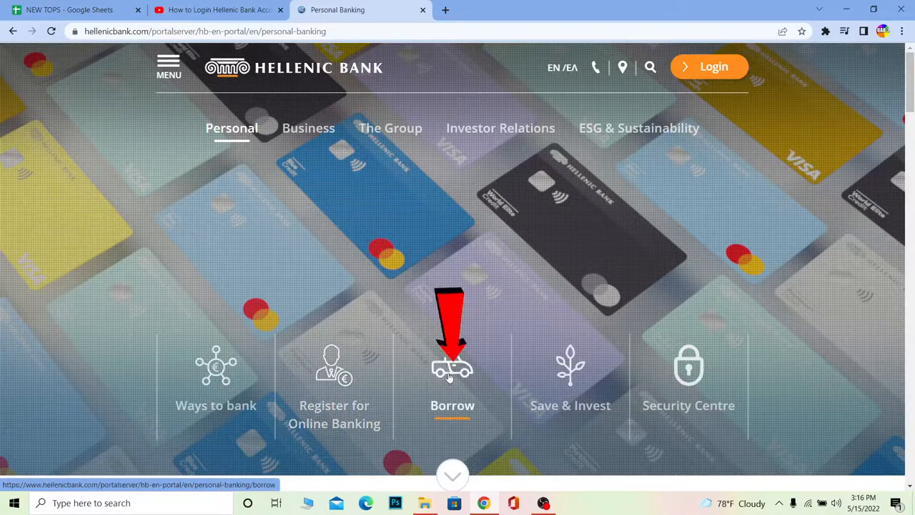
mouse_move(569, 368)
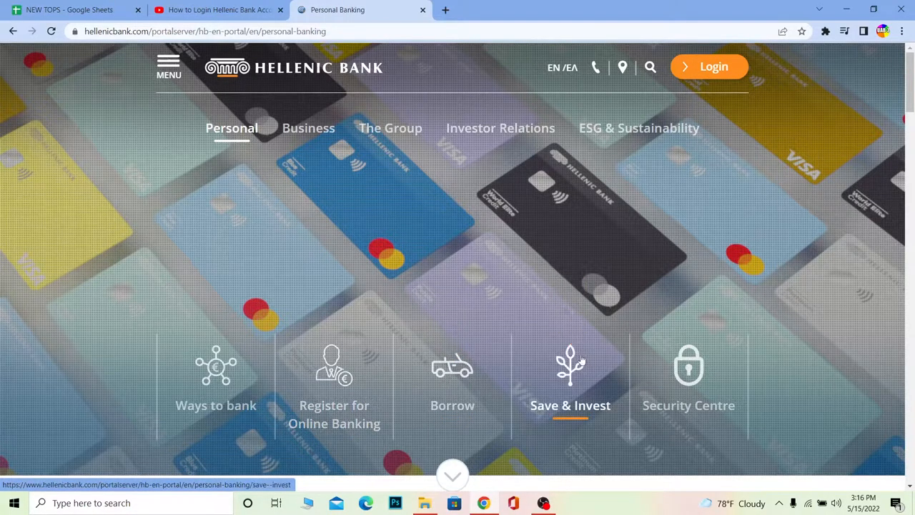
mouse_move(564, 388)
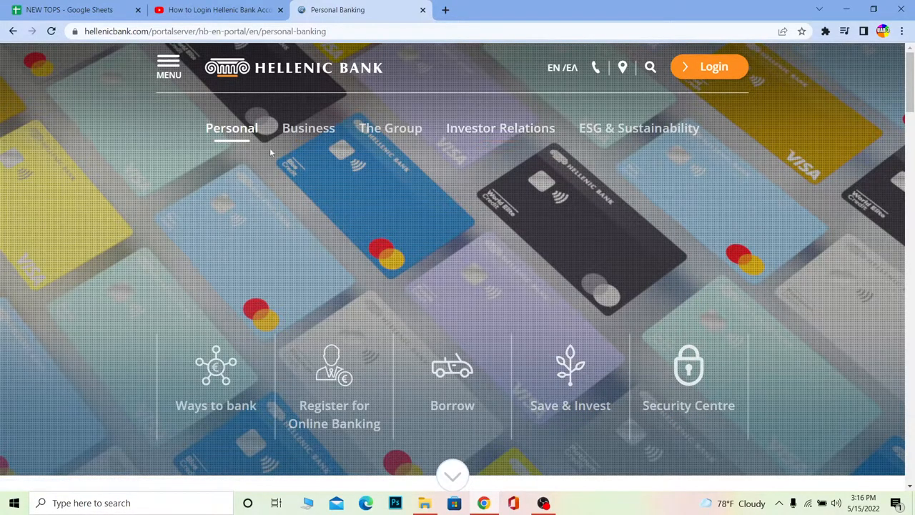
mouse_move(80, 278)
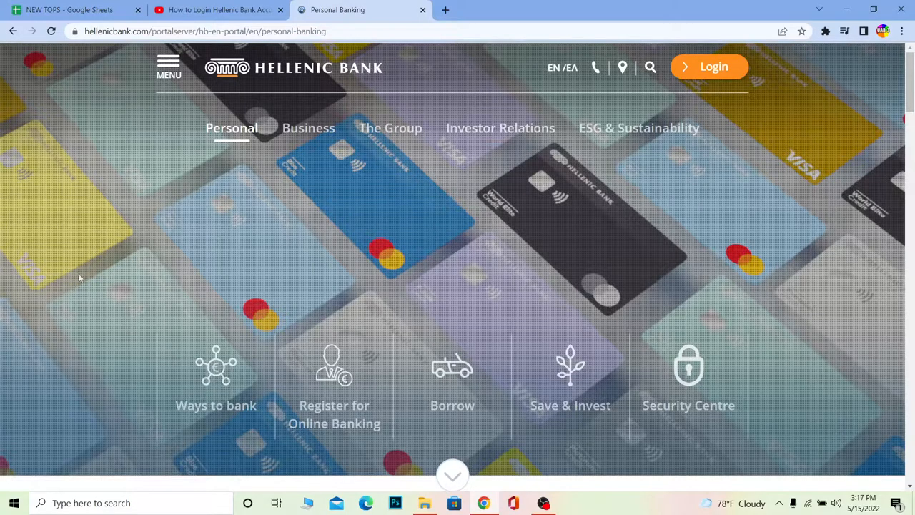
mouse_move(386, 302)
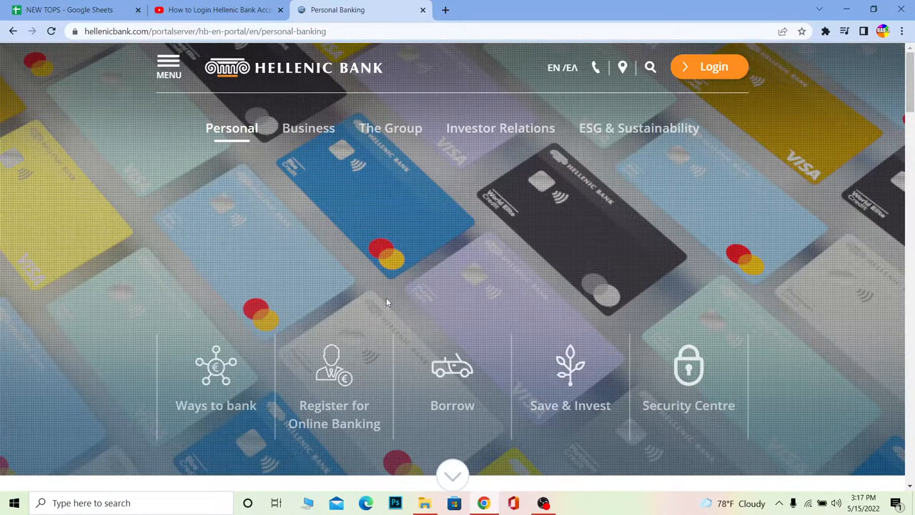
mouse_move(651, 150)
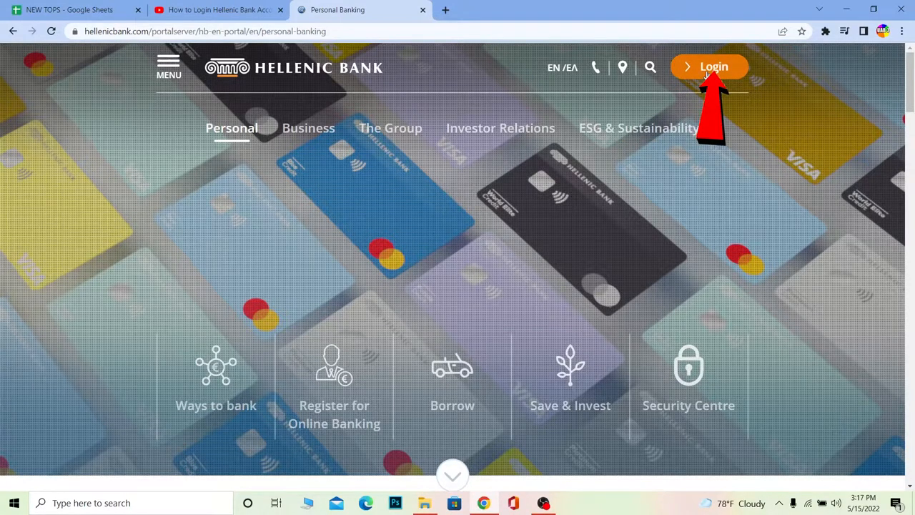
Open the web banking Login panel, view the Business tab, then return to Personal.
left_click(709, 67)
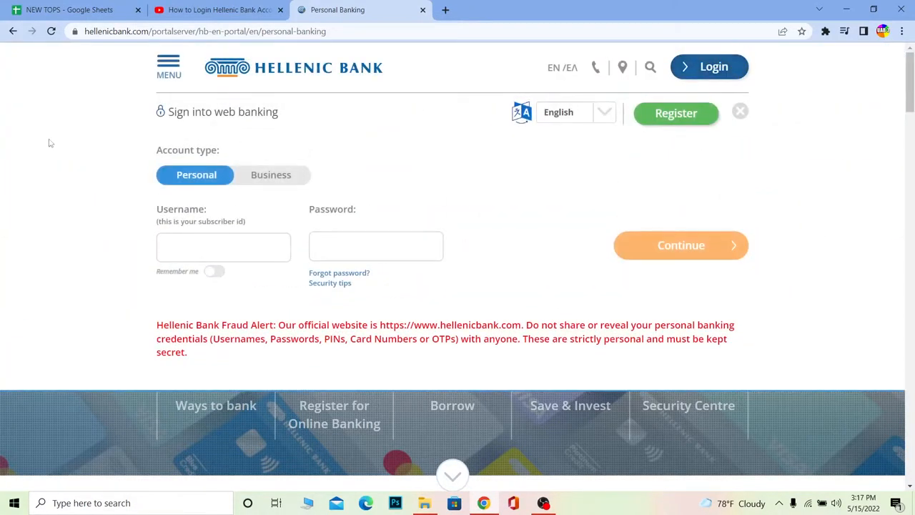
mouse_move(848, 104)
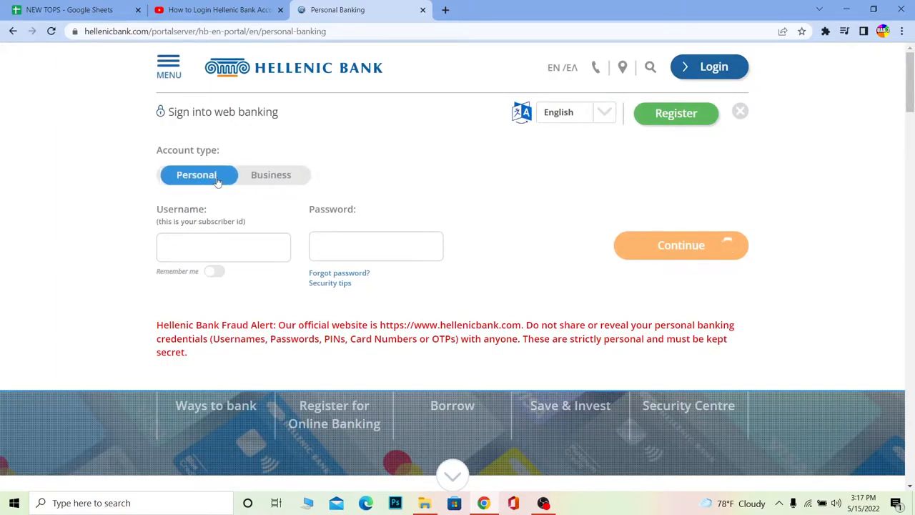
left_click(271, 174)
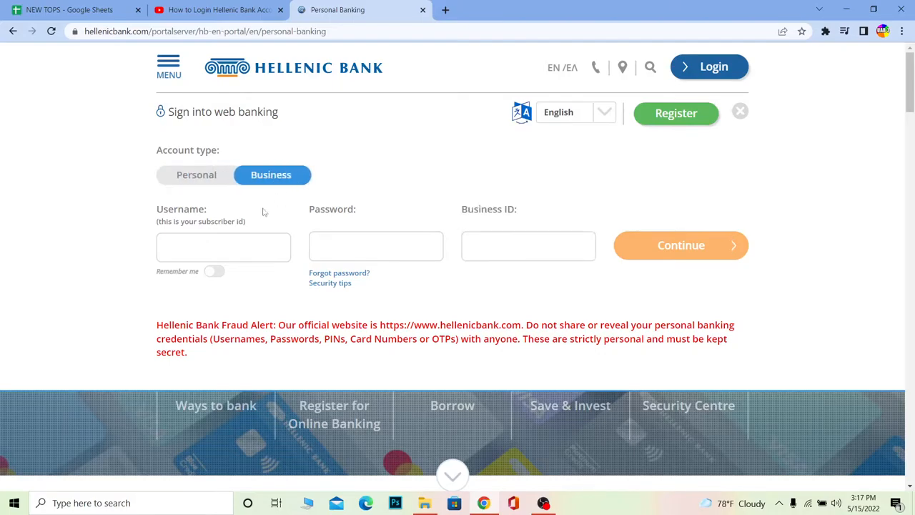
left_click(376, 246)
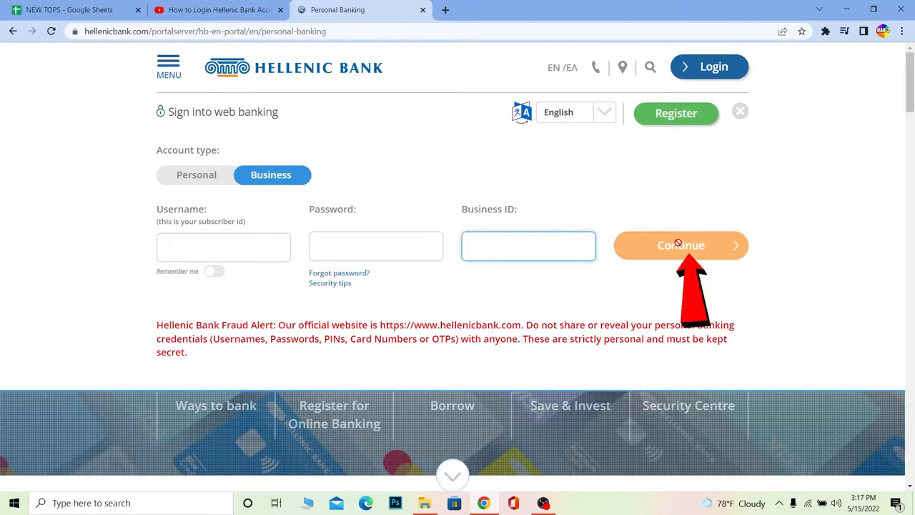
left_click(196, 174)
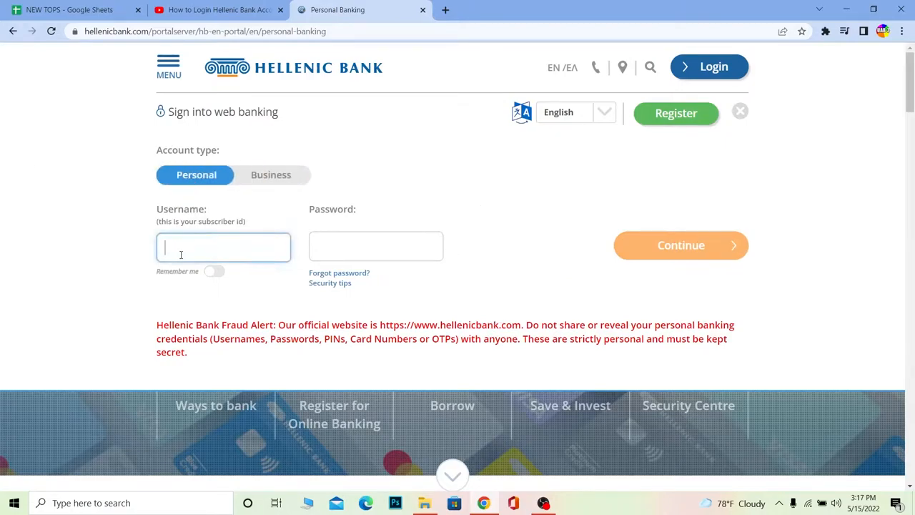
type("keivn2")
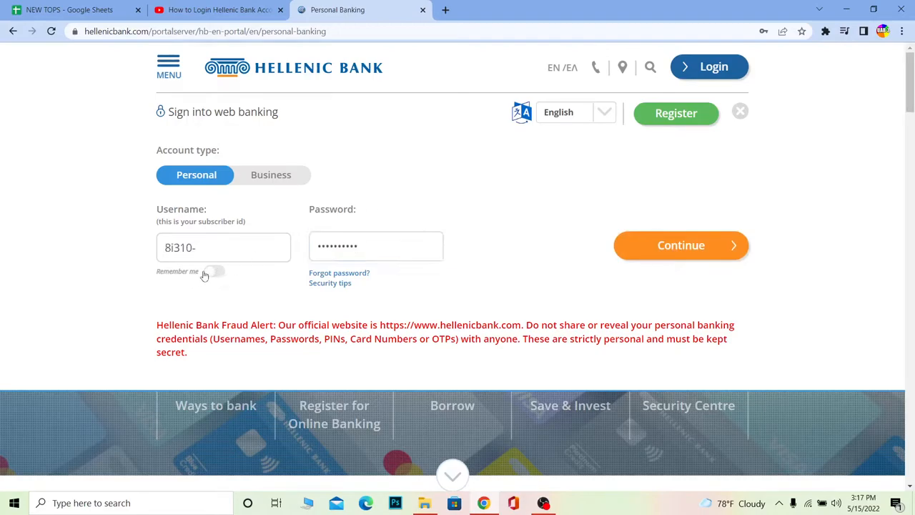
left_click(215, 271)
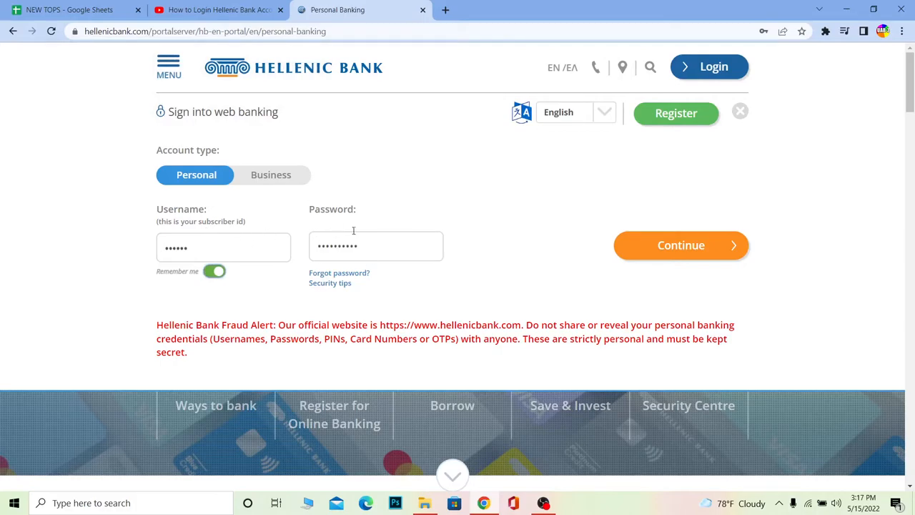
left_click(223, 247)
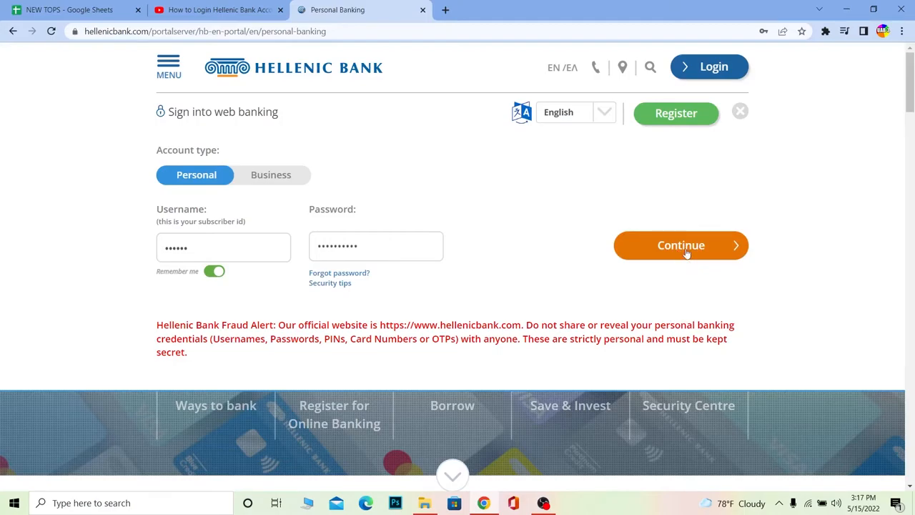
mouse_move(508, 258)
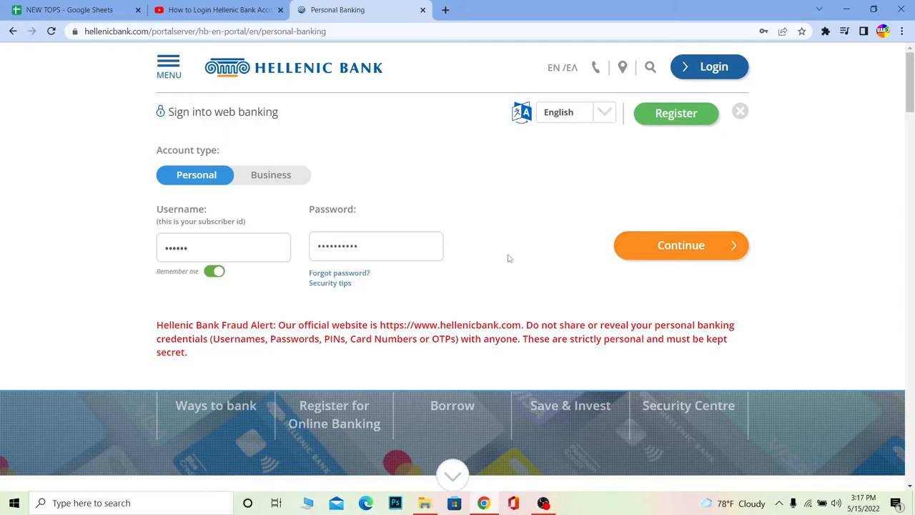